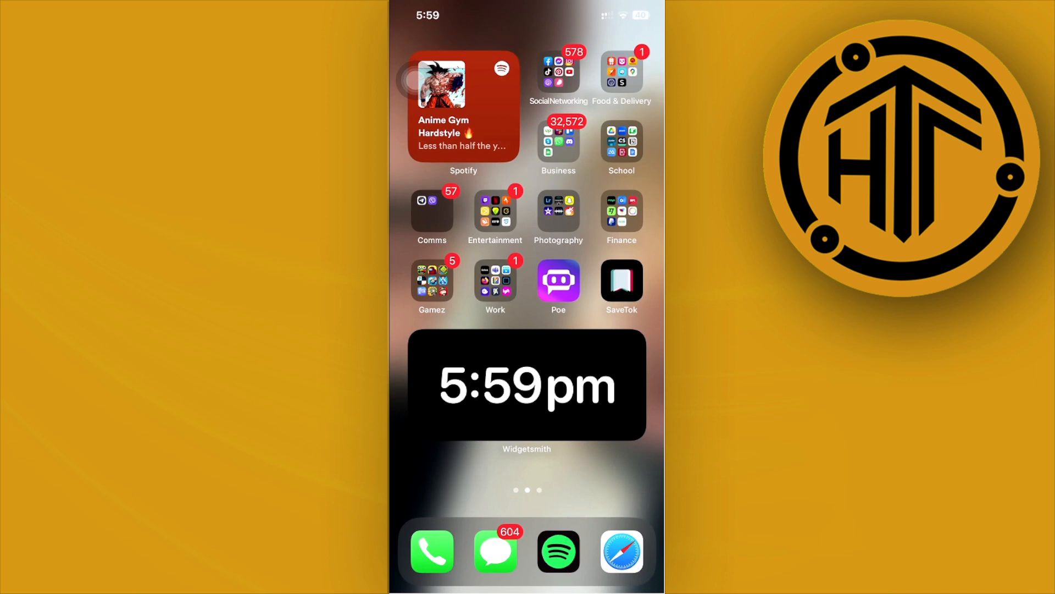
- Launch YouTube from the Social Networking folder on the Home Screen
click(558, 69)
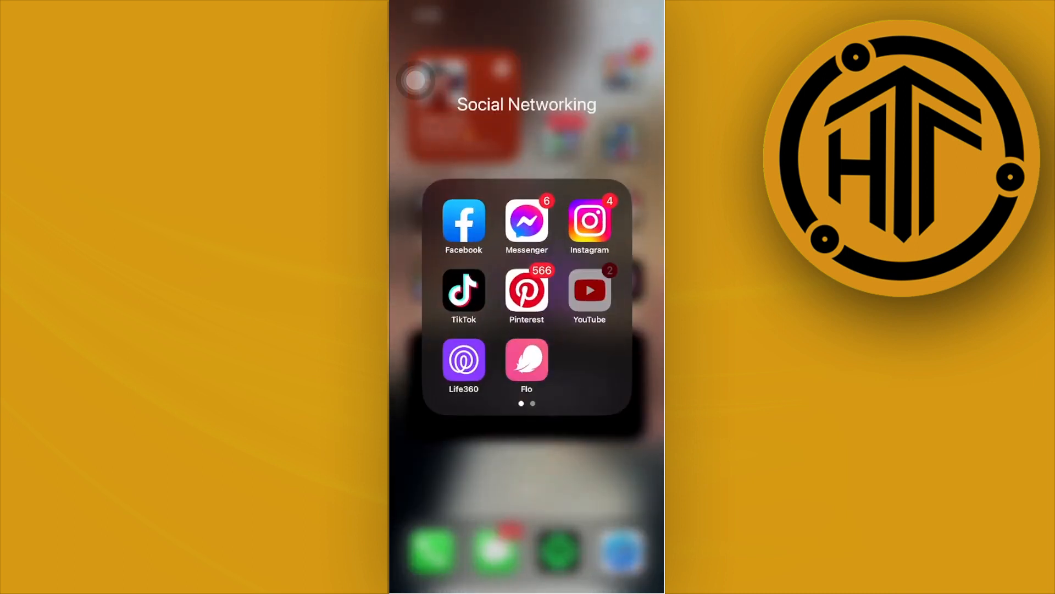
click(589, 297)
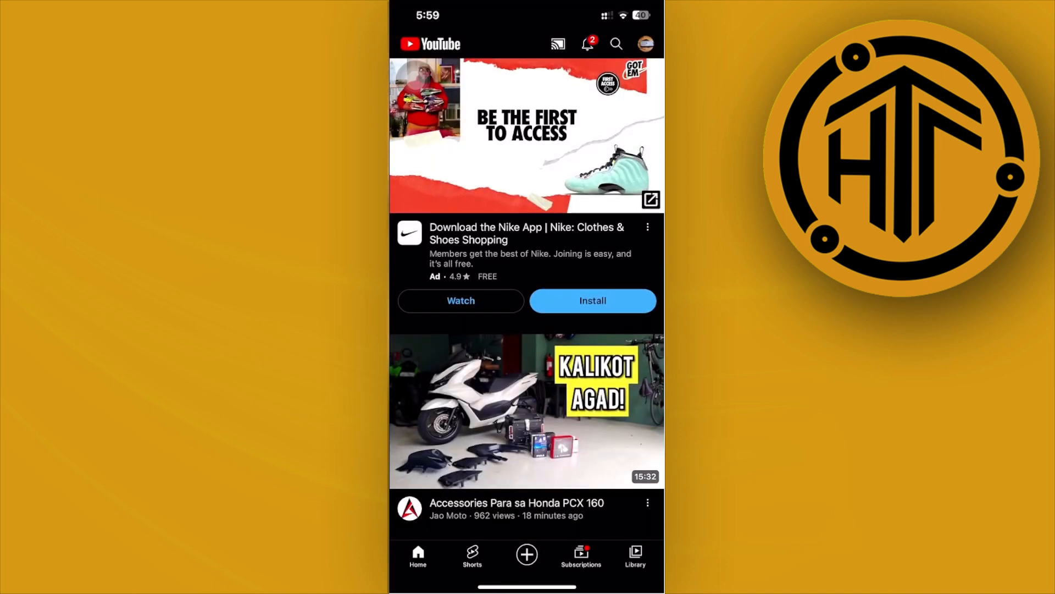
- Go to Library and open the Watch later playlist of 1,208 saved videos
click(634, 555)
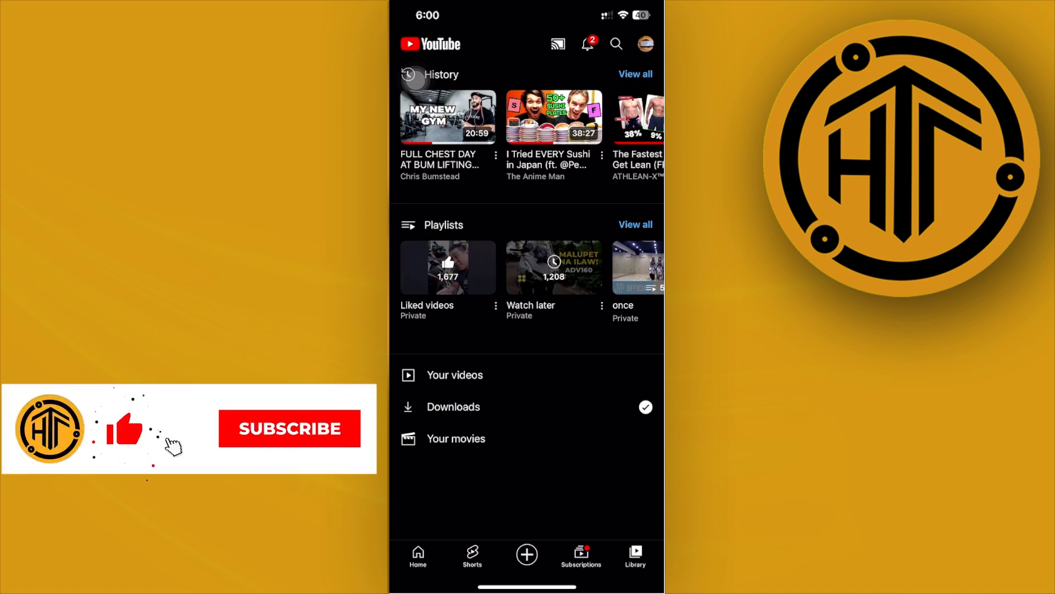
click(290, 429)
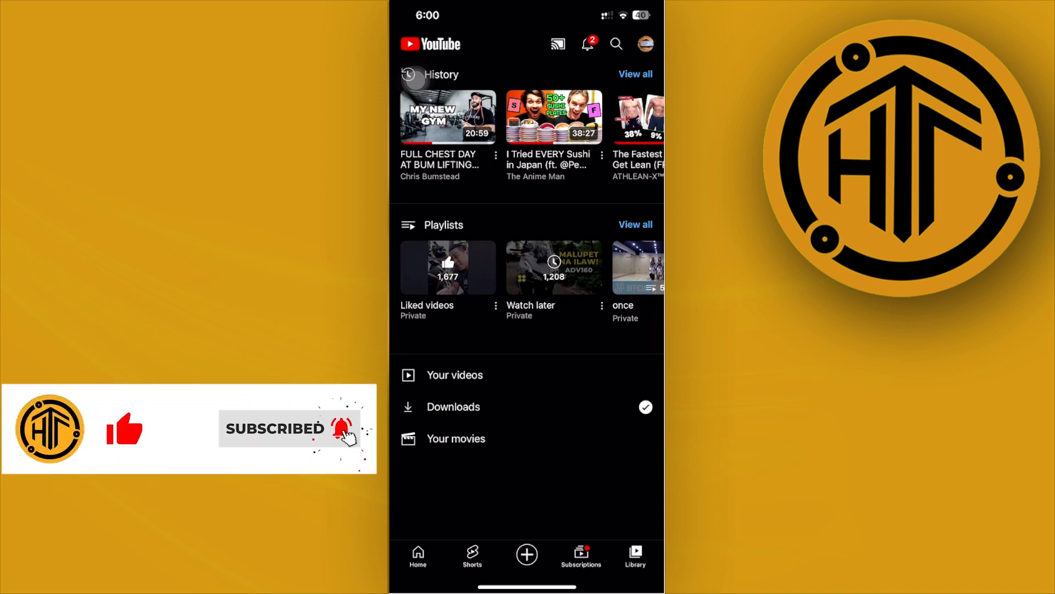
click(554, 267)
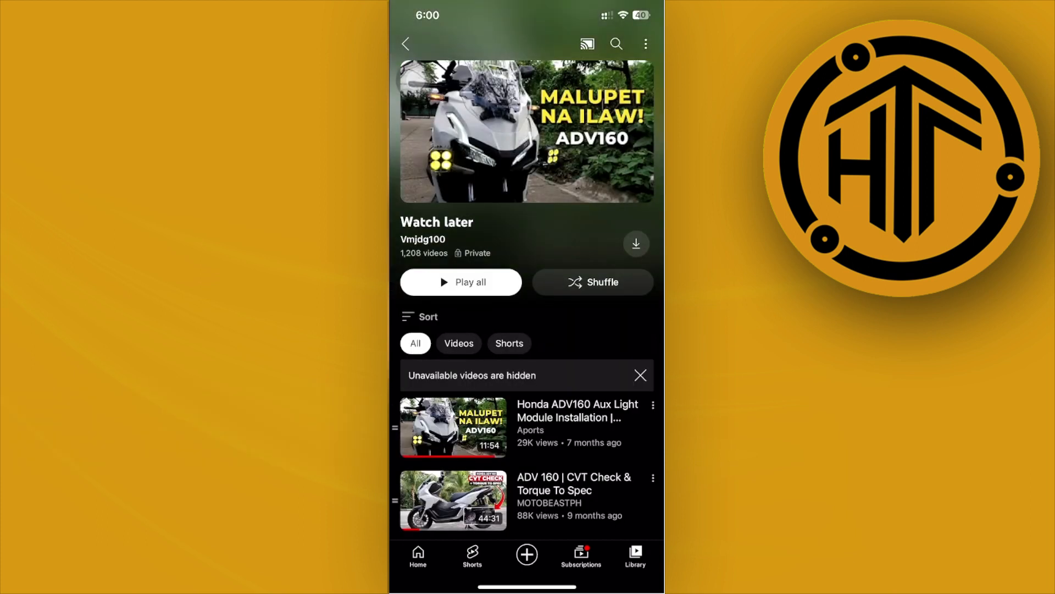
- Reopen YouTube and delete the Honda ADV160 Aux Light video from Watch later
click(645, 44)
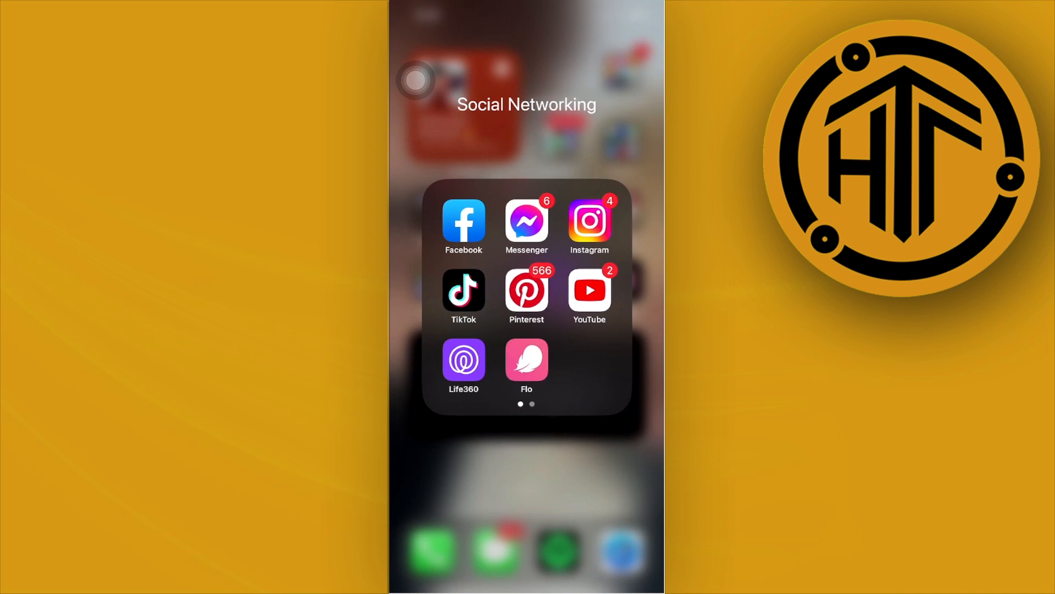
click(588, 290)
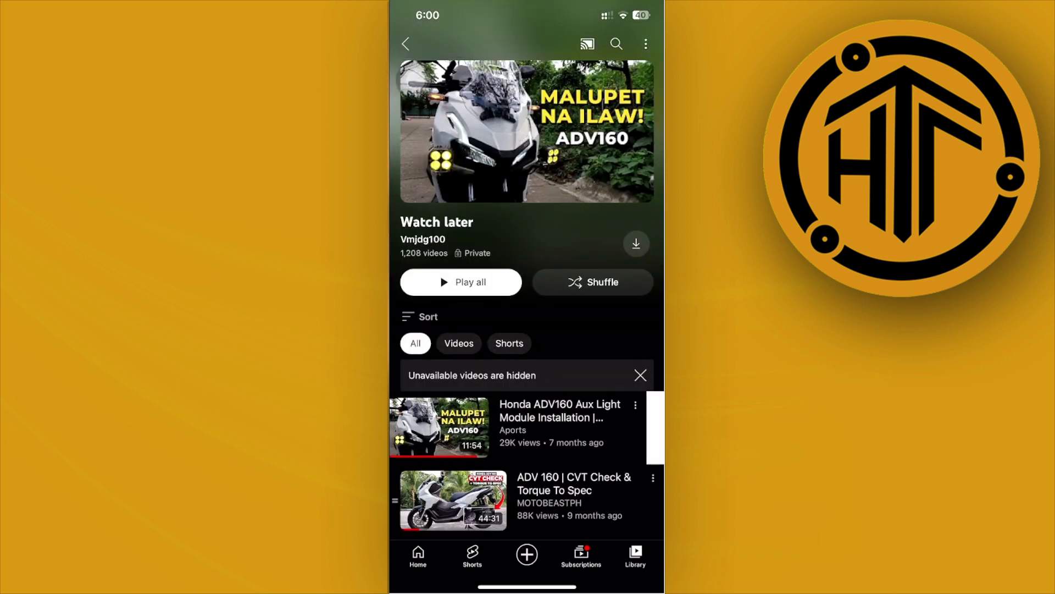
scroll(down, 3)
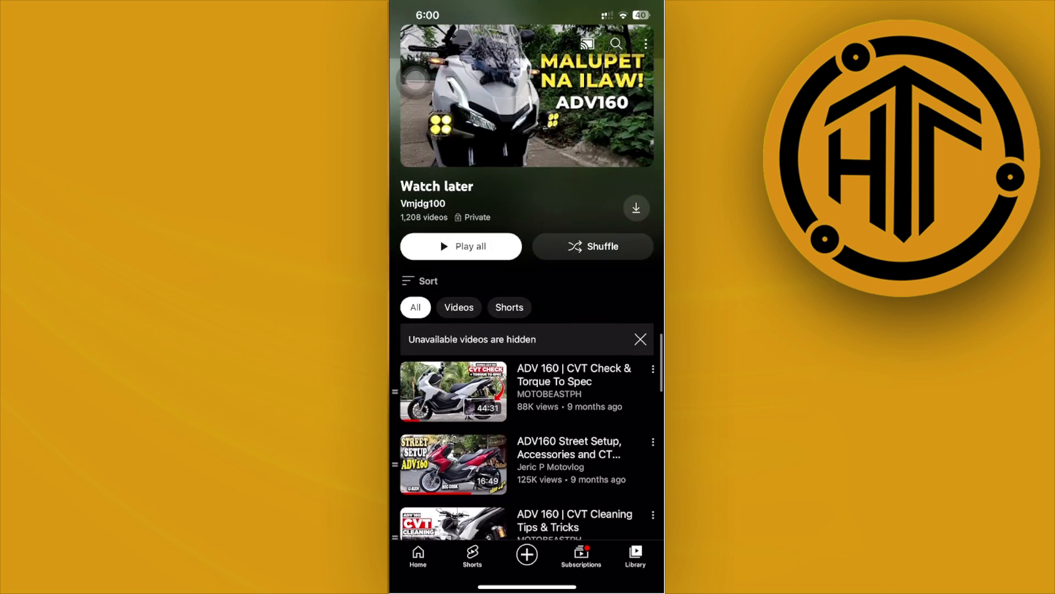